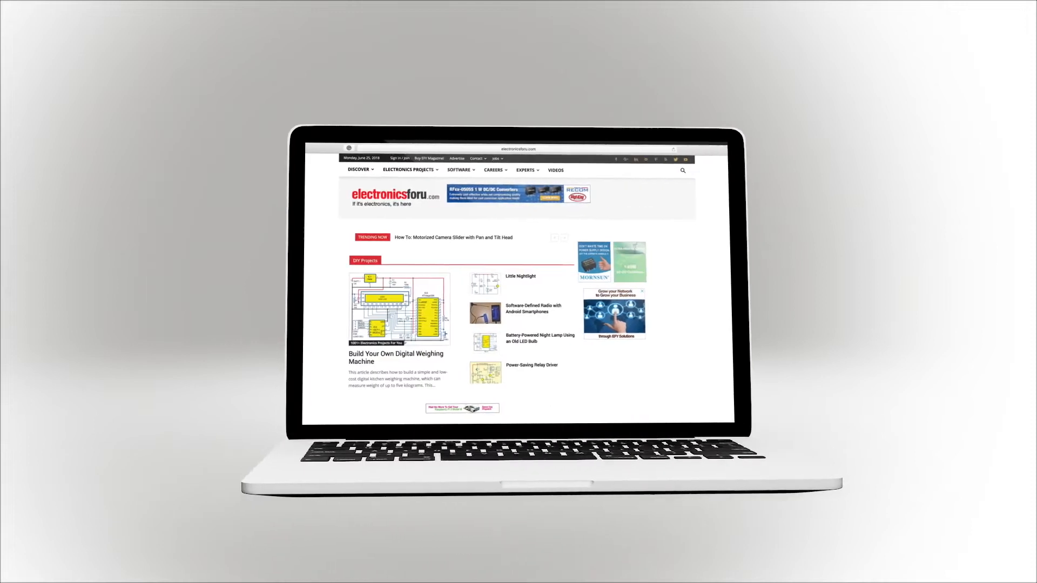
scroll(down, 3)
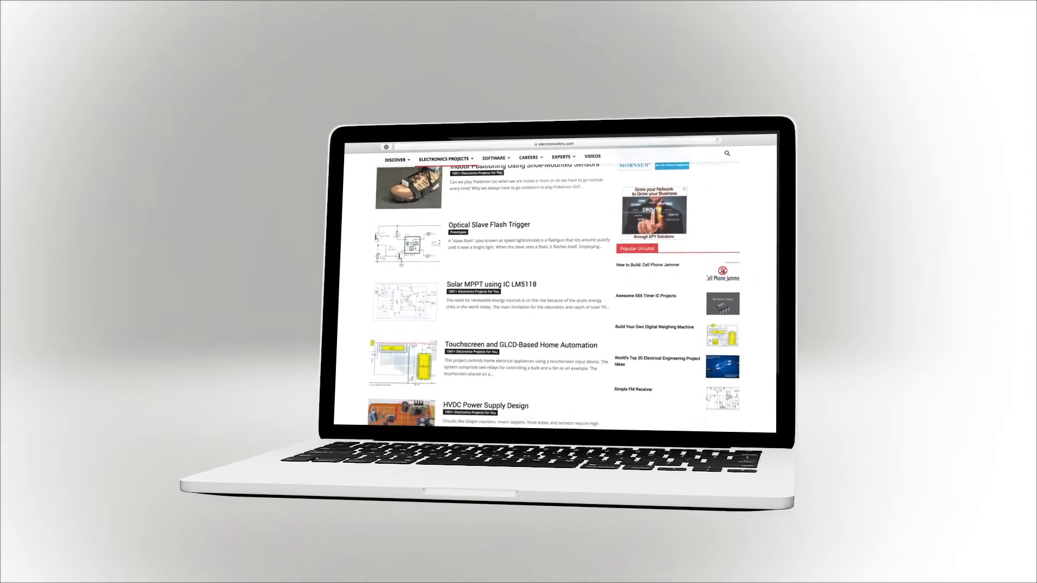
scroll(down, 3)
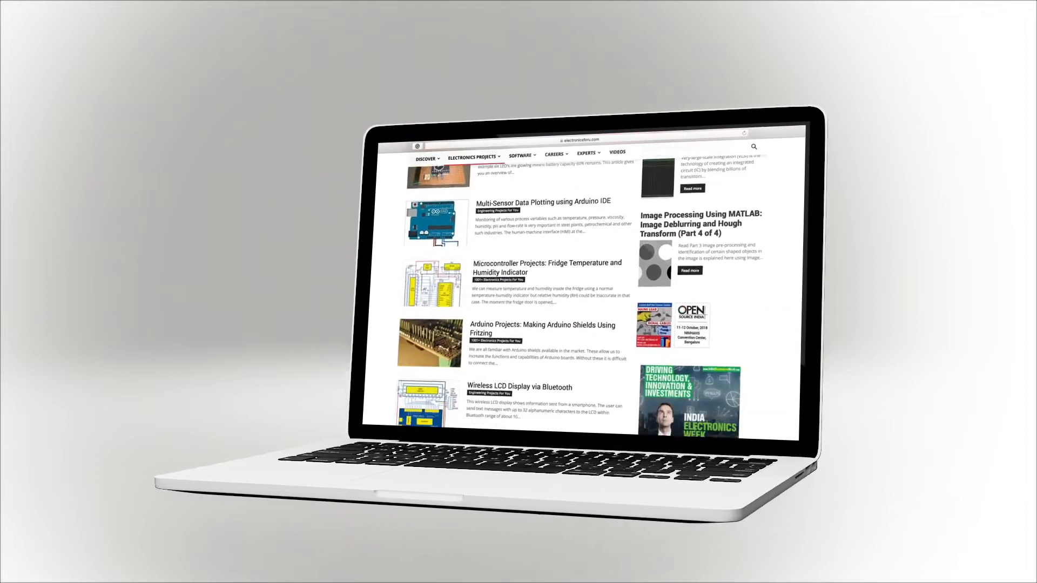